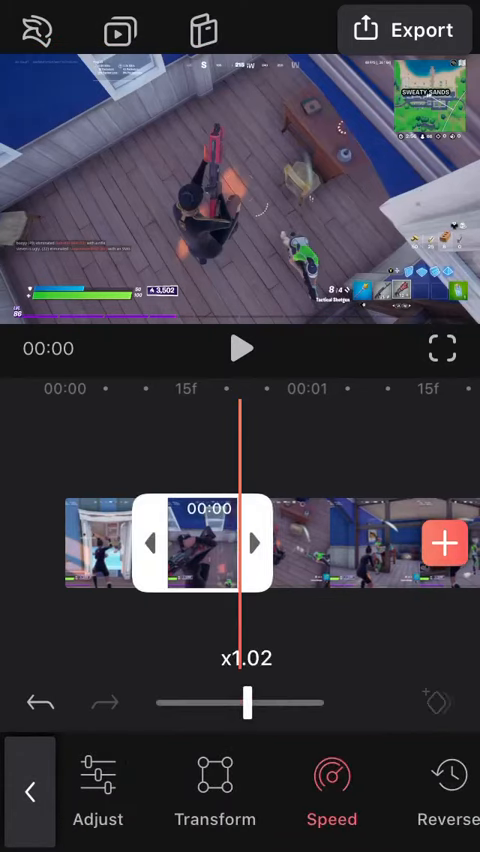
# Step: Drag the speed slider to set an early Fortnite clip piece to about 1.02x
pyautogui.moveTo(245, 703); pyautogui.dragTo(300, 703)
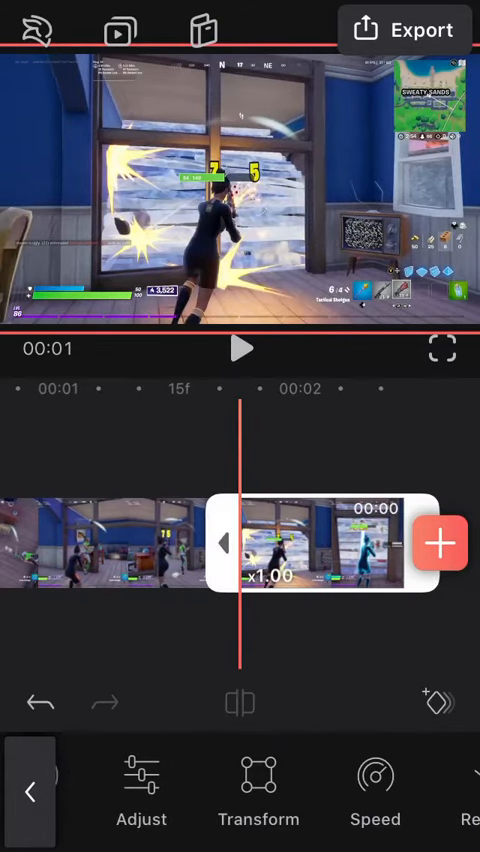
# Step: Set the next gameplay piece's speed to x0.50 and close the clip tools
pyautogui.click(375, 776)
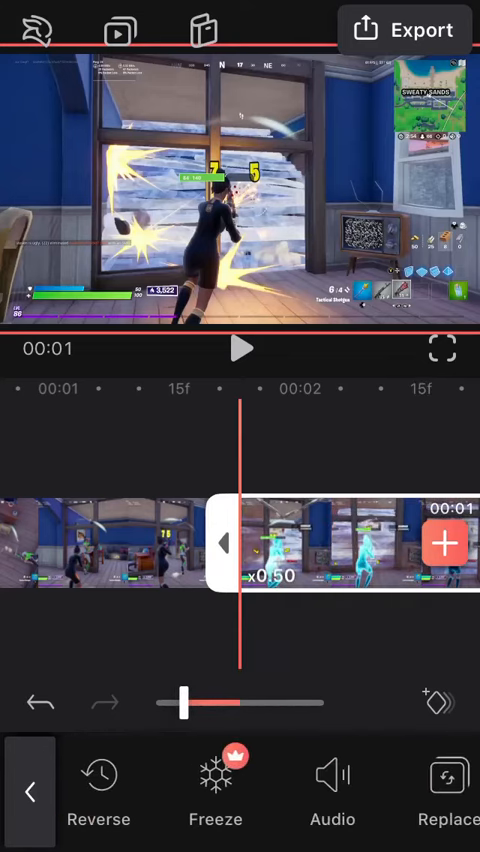
pyautogui.click(332, 790)
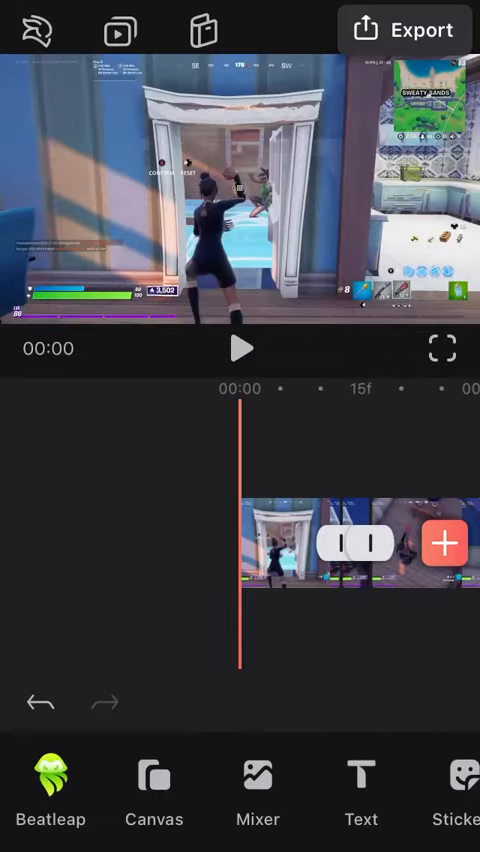
# Step: Open Audio > Music from the + button to browse soundtracks
pyautogui.click(240, 347)
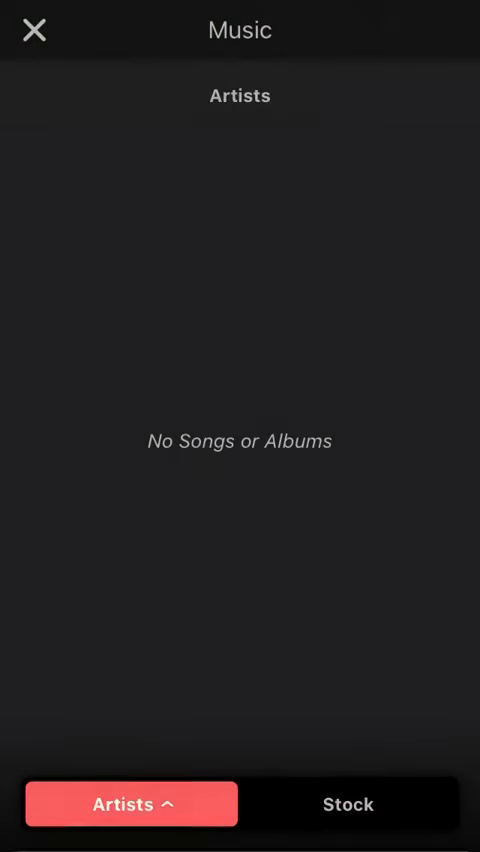
# Step: Add a Stock music track, then open Go Record's Stop Broadcast panel
pyautogui.click(28, 27)
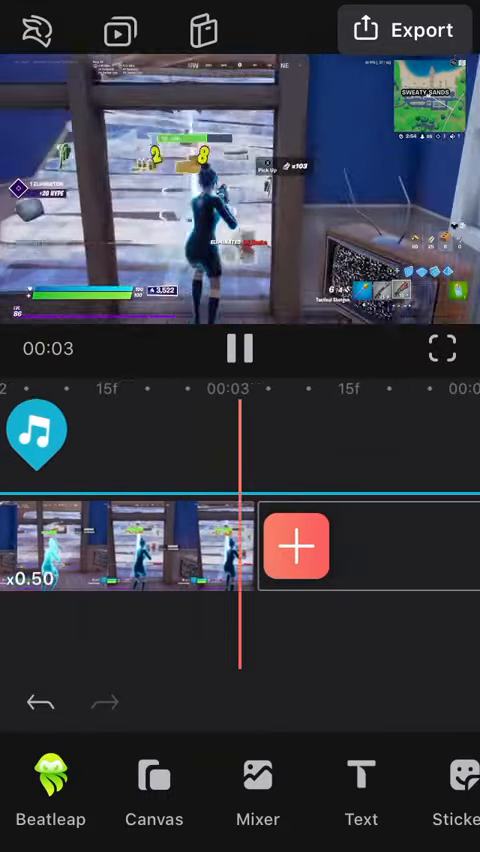
pyautogui.click(120, 547)
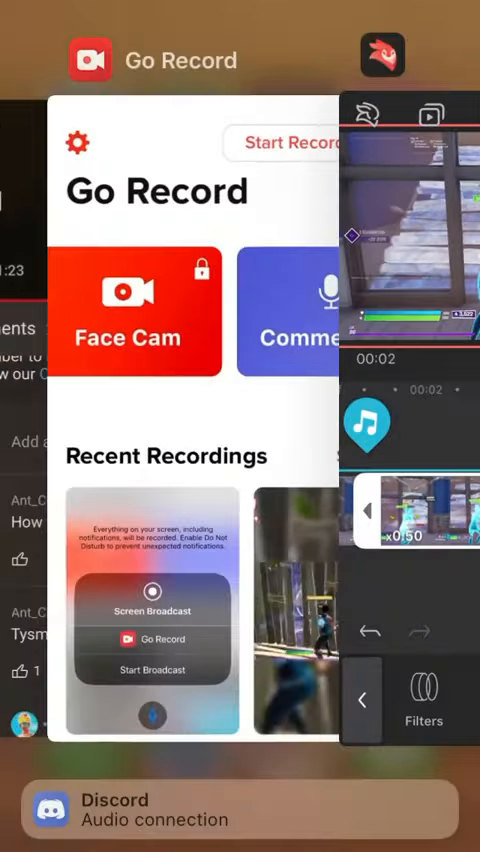
pyautogui.click(152, 670)
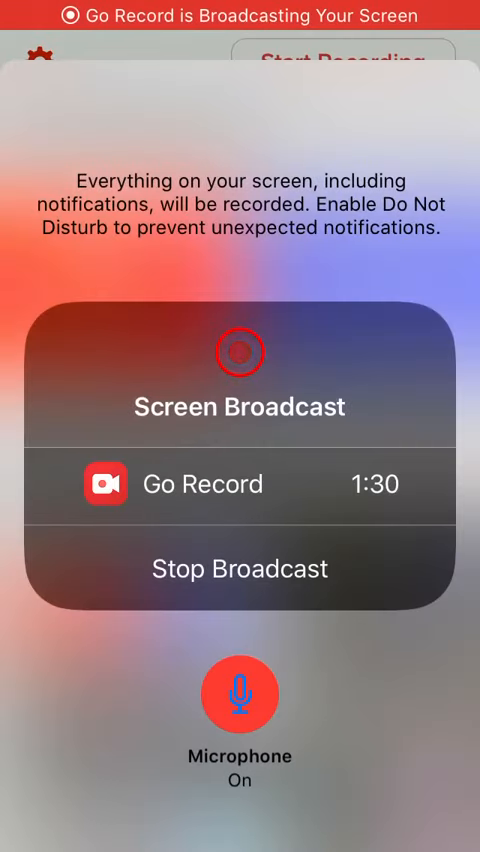